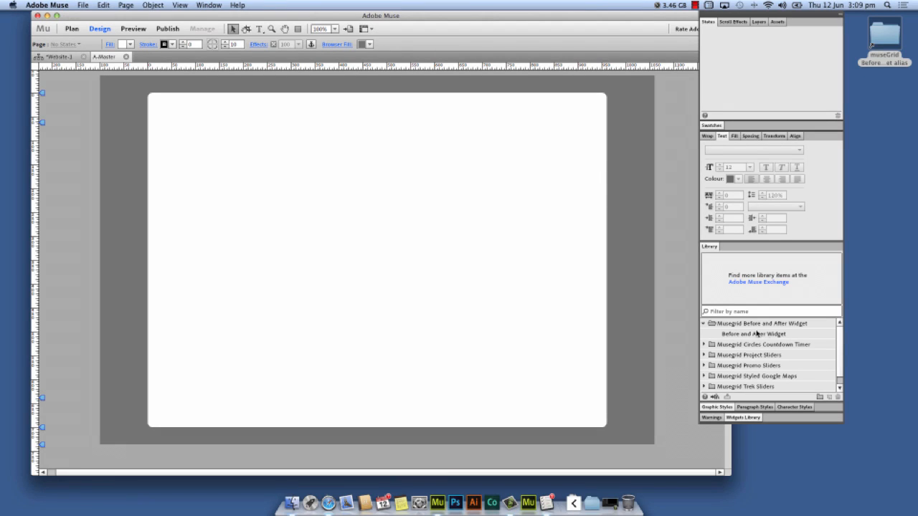
# Select the Before and After Widget in the Widgets Library to show its preview.
pyautogui.click(752, 333)
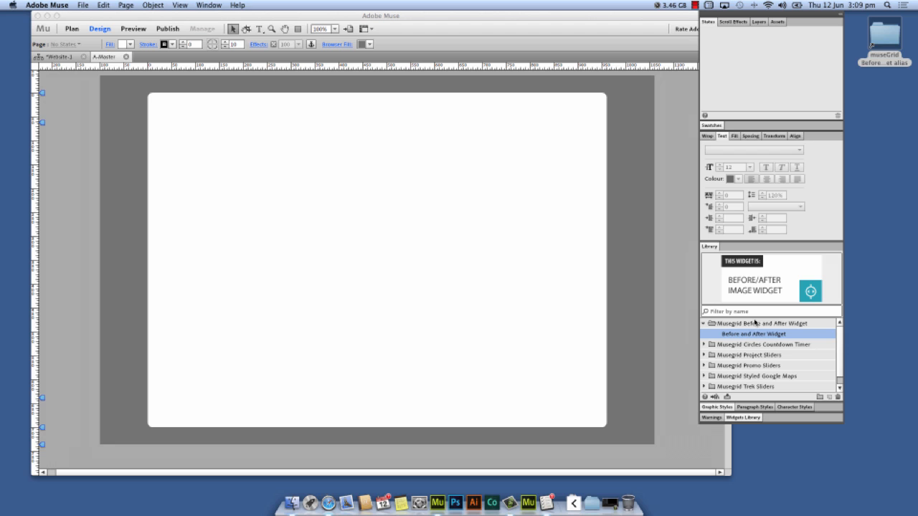
pyautogui.moveTo(752, 323)
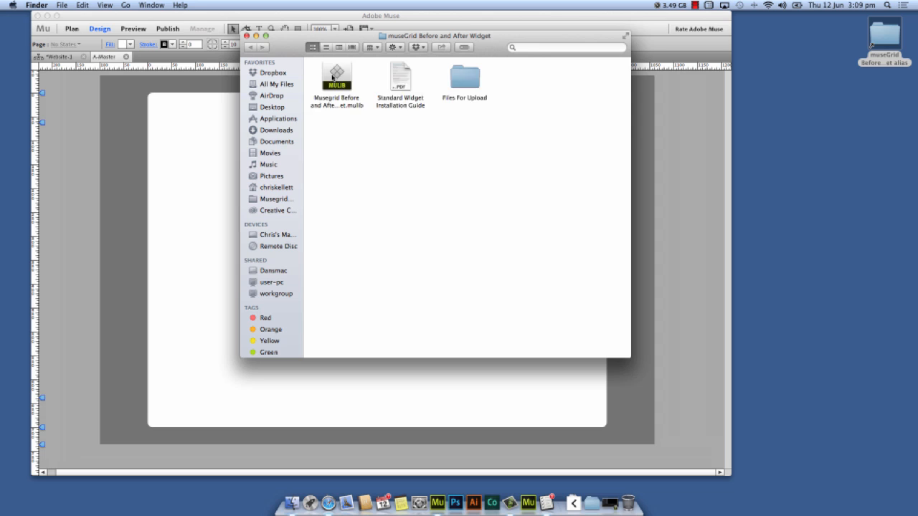
# Close the widget download folder in Finder and return to the Muse page.
pyautogui.rightClick(336, 74)
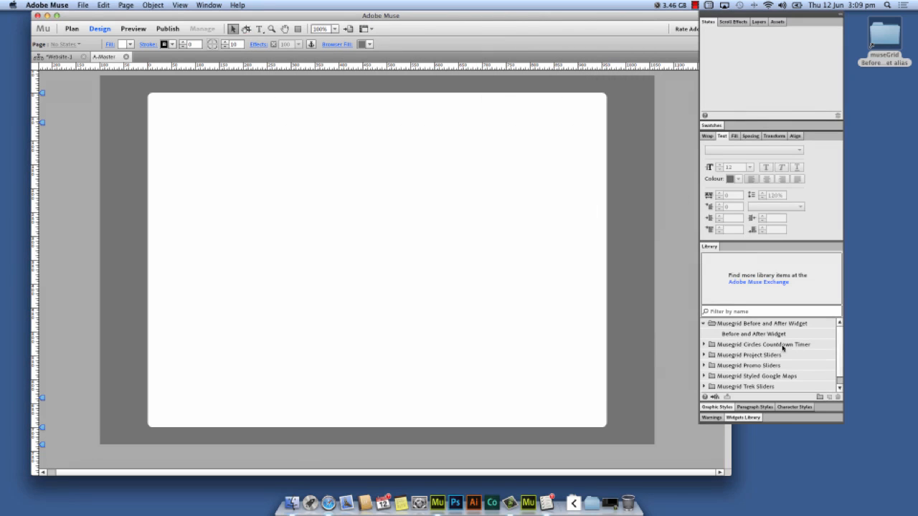
# Drop the Before and After Widget onto the page and review its options (horizontal, white slider).
pyautogui.click(753, 333)
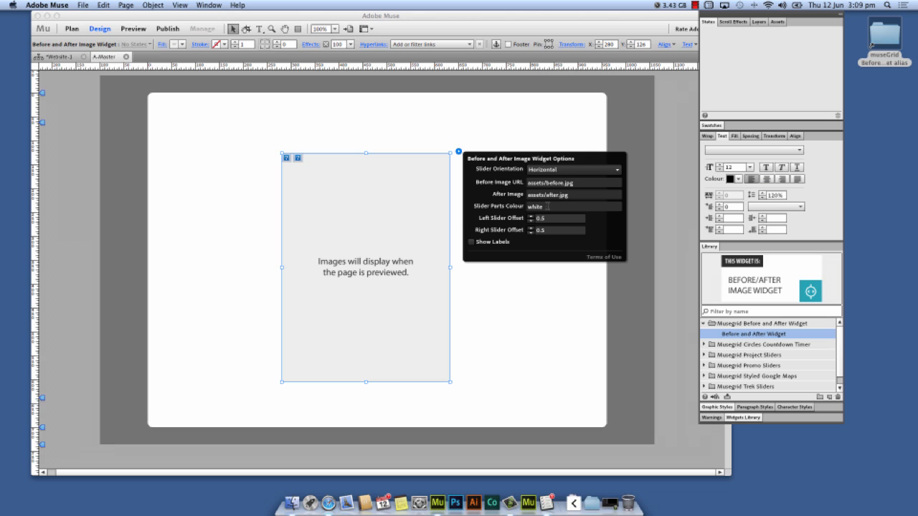
pyautogui.click(445, 224)
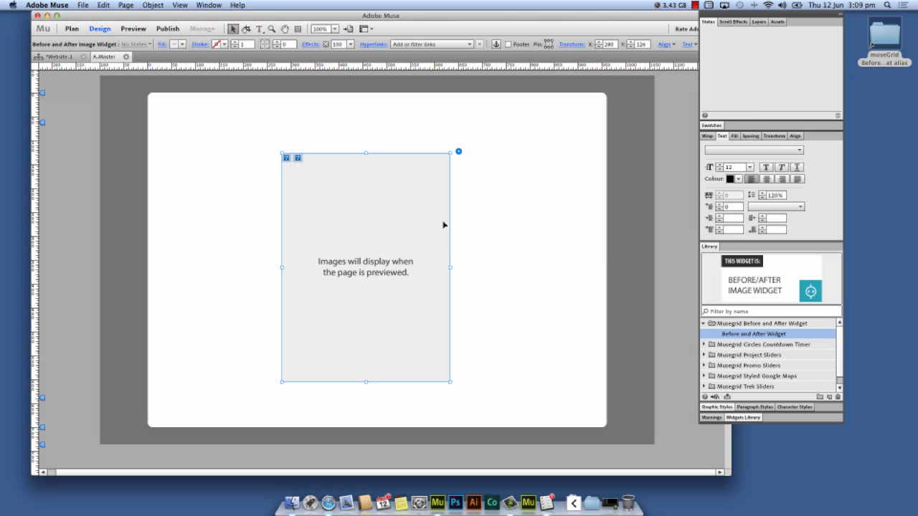
pyautogui.moveTo(455, 159)
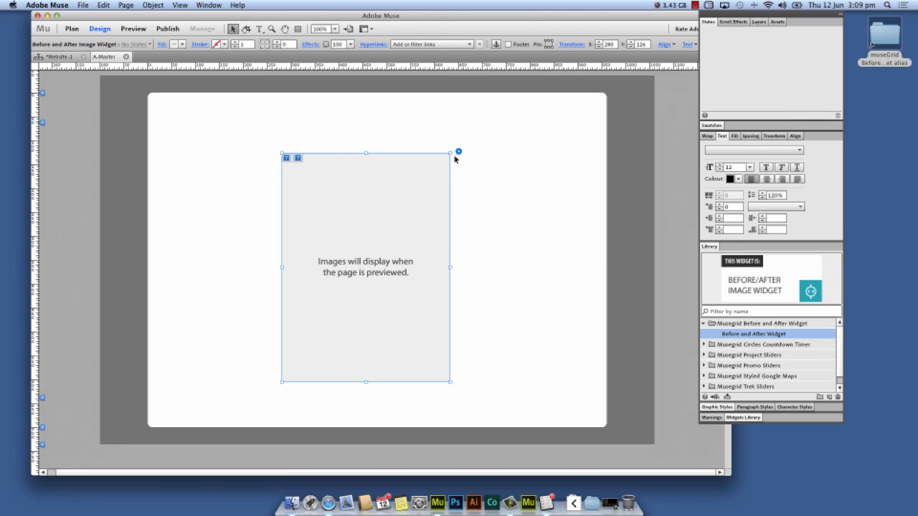
pyautogui.click(458, 152)
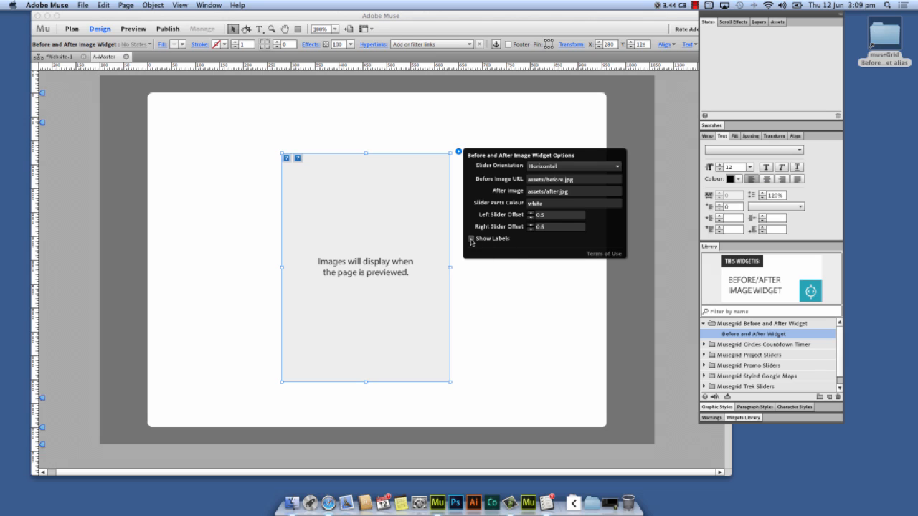
pyautogui.click(471, 238)
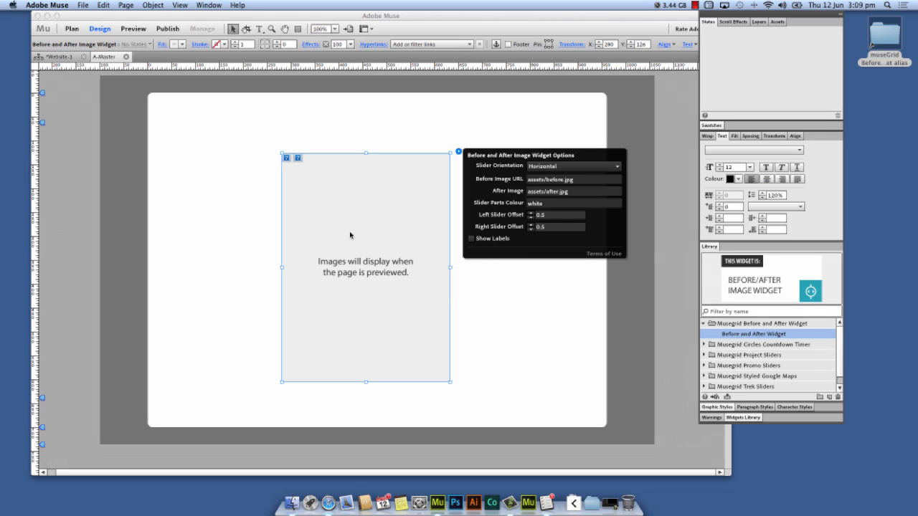
pyautogui.moveTo(548, 250)
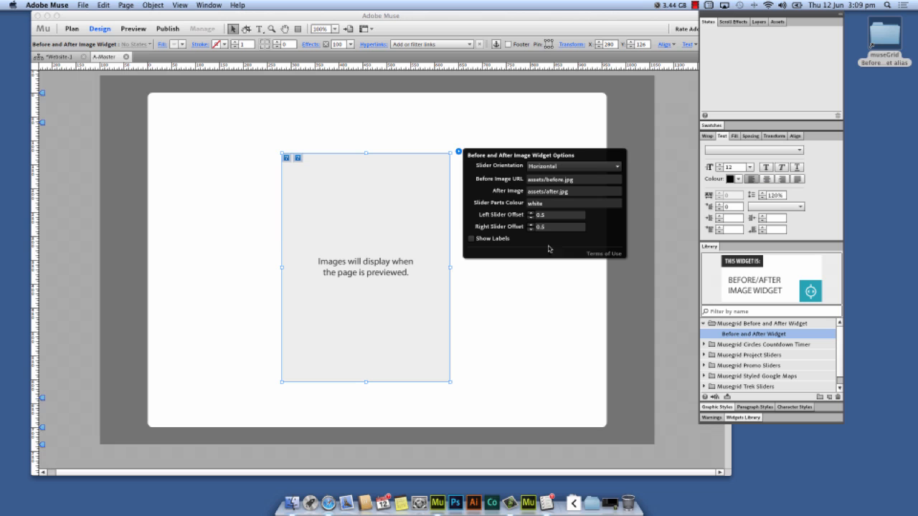
pyautogui.moveTo(510, 287)
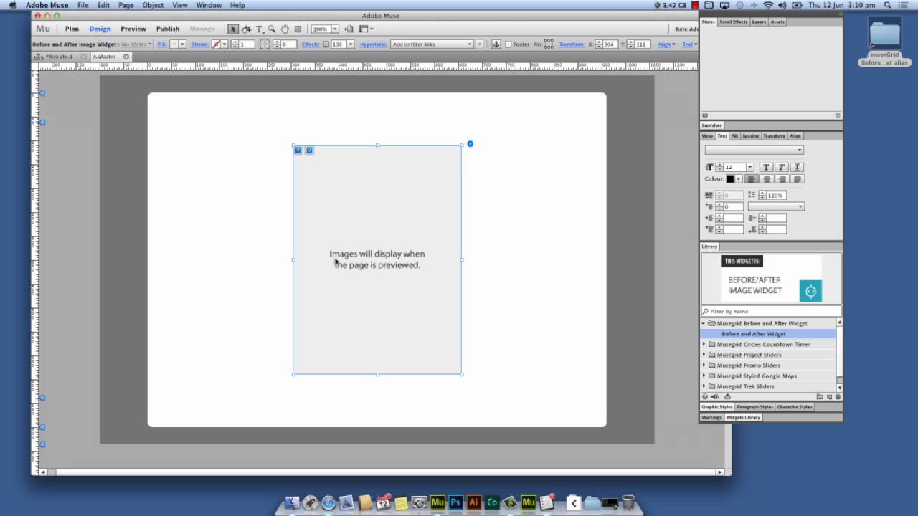
pyautogui.moveTo(388, 287)
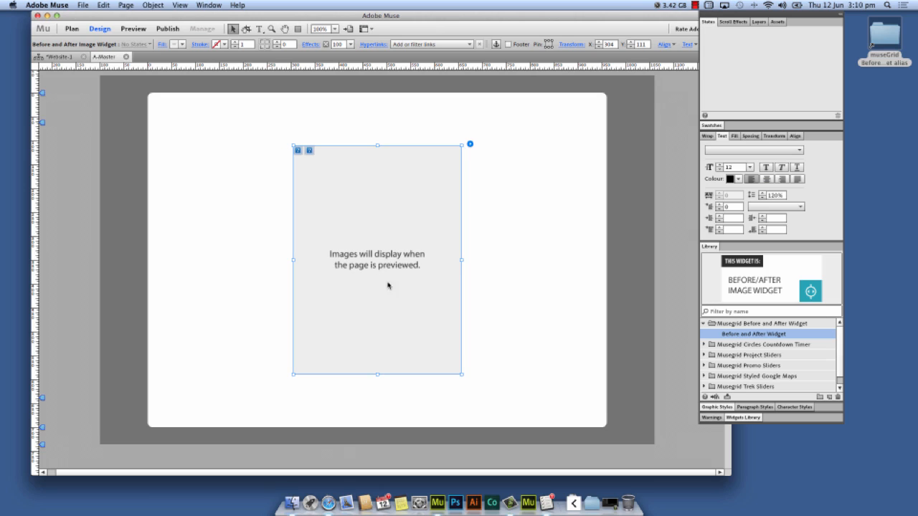
pyautogui.moveTo(485, 197)
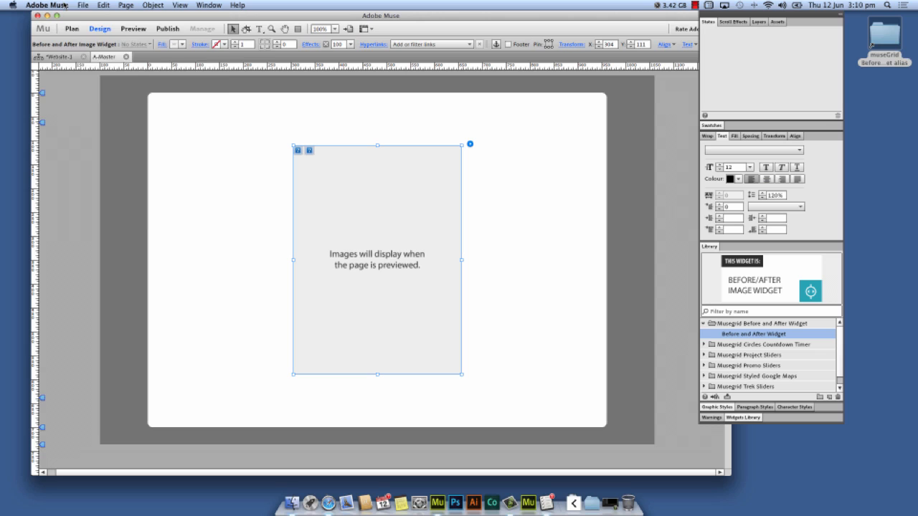
pyautogui.moveTo(491, 164)
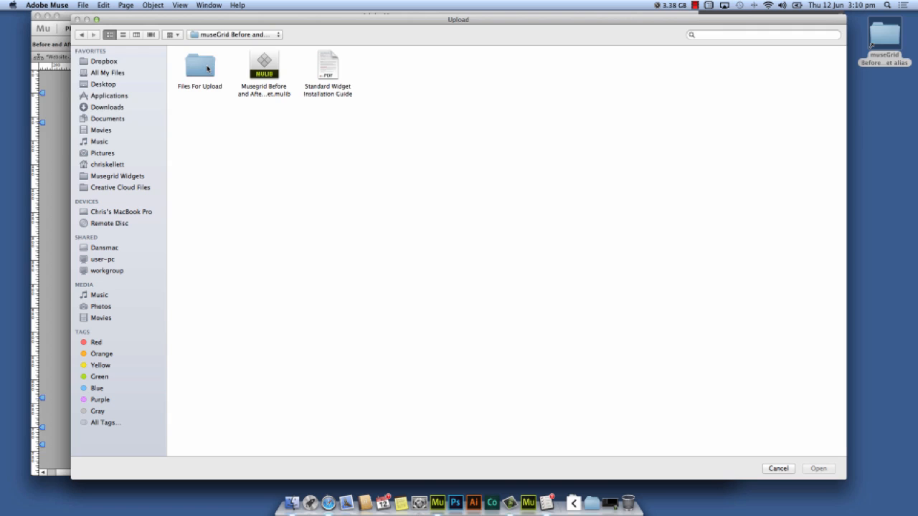
pyautogui.moveTo(204, 69)
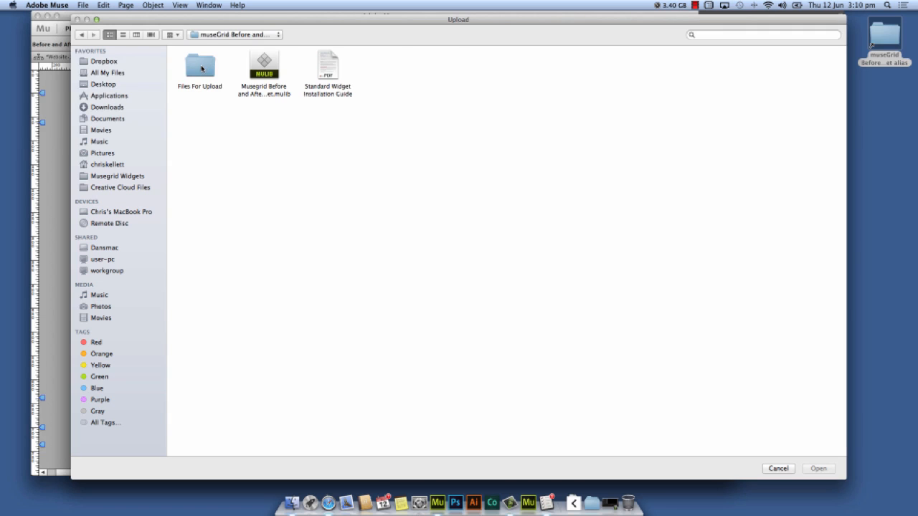
# Add before.jpg, after.jpg, the two jQuery scripts and twentytwenty.css as Files for Upload.
pyautogui.doubleClick(199, 65)
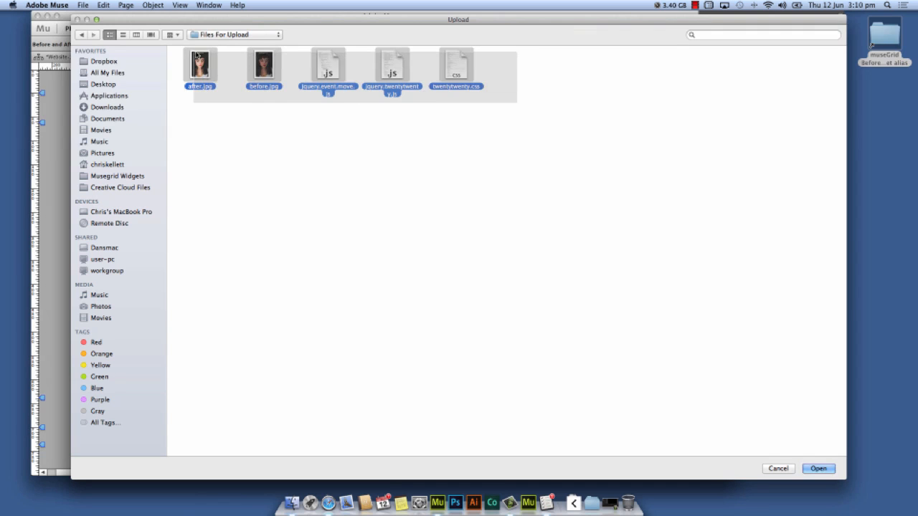
pyautogui.click(818, 468)
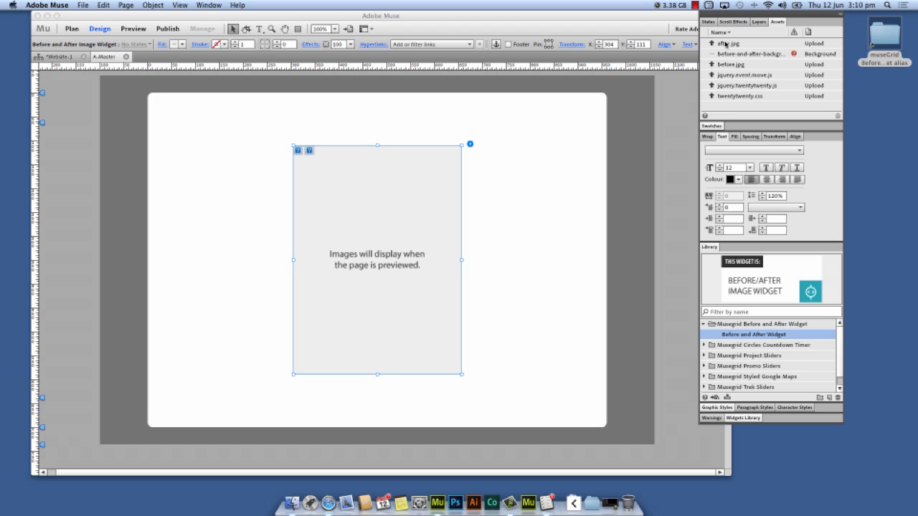
# Check the uploaded assets, deselect the widget and go to File for Preview Page in Browser.
pyautogui.click(749, 54)
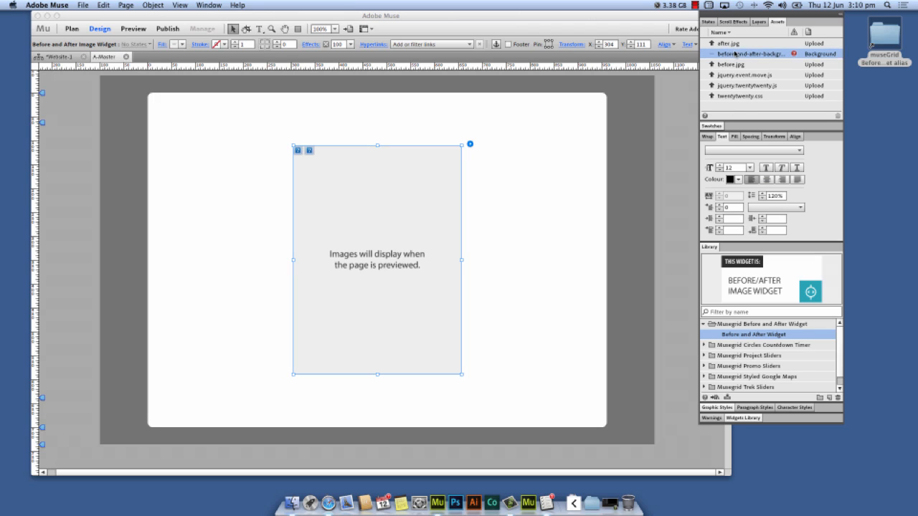
pyautogui.rightClick(752, 54)
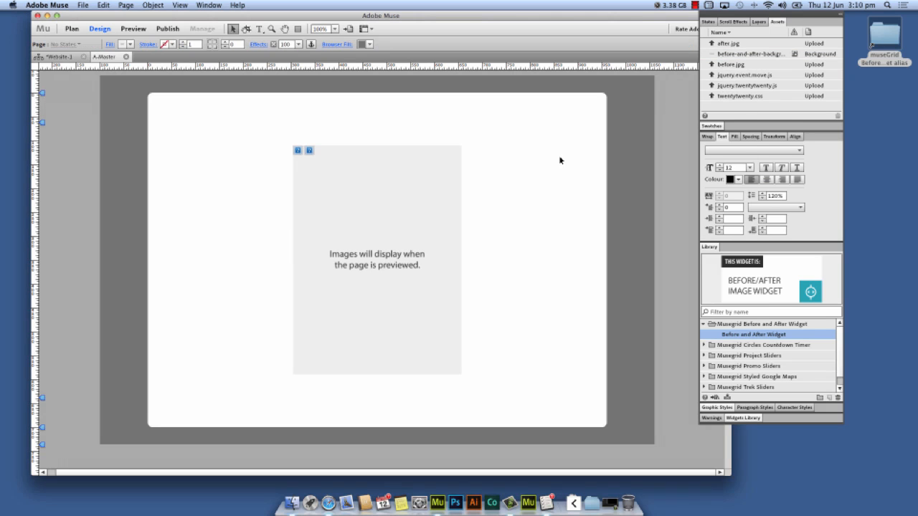
pyautogui.click(83, 6)
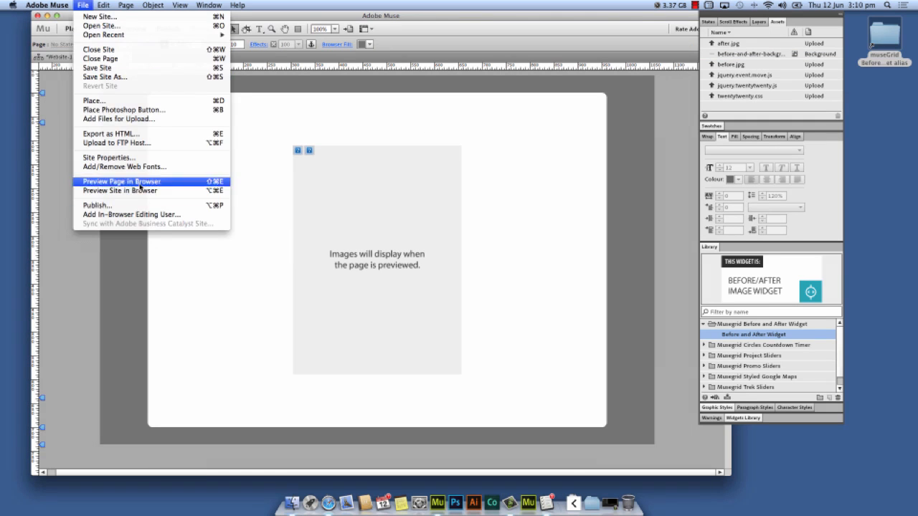
pyautogui.click(122, 181)
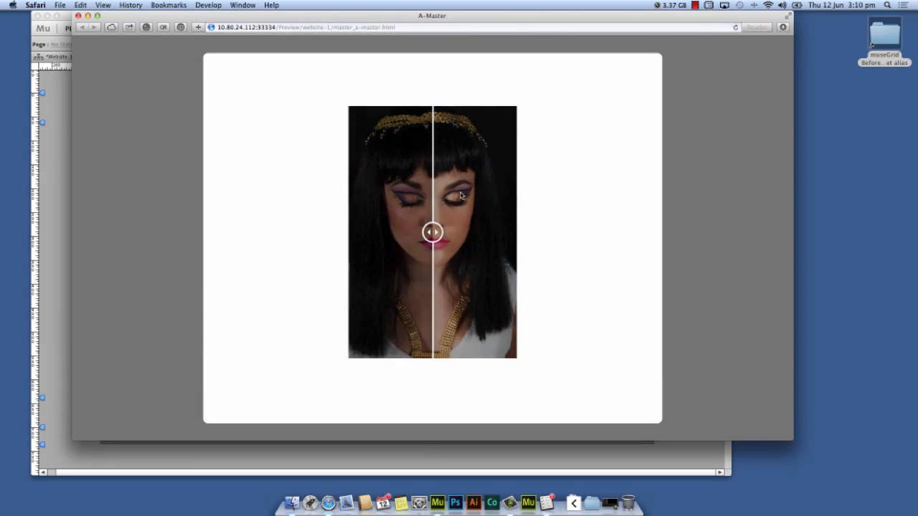
pyautogui.moveTo(433, 232); pyautogui.dragTo(433, 233)
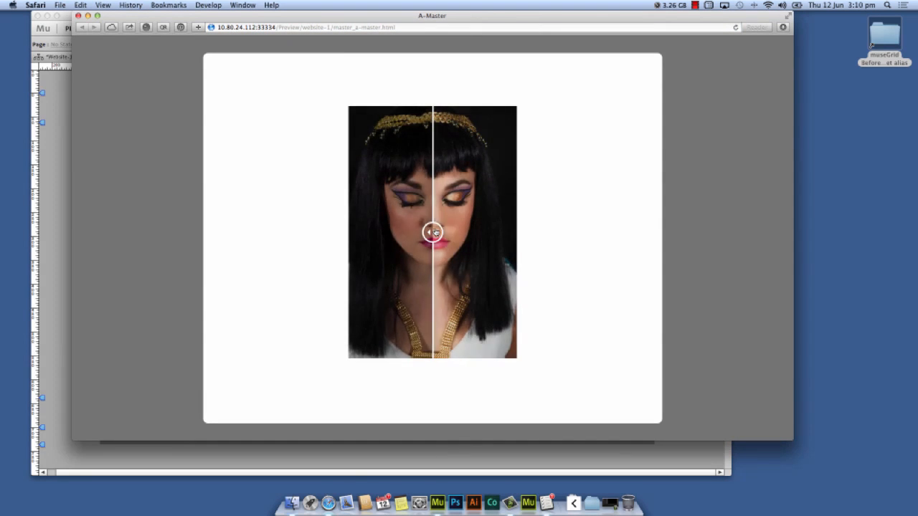
pyautogui.moveTo(432, 232); pyautogui.dragTo(380, 232)
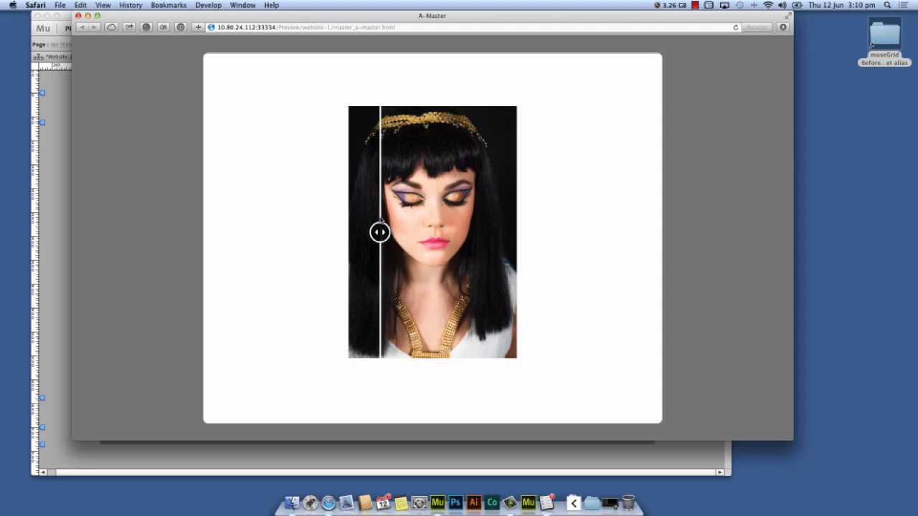
pyautogui.moveTo(380, 233); pyautogui.dragTo(404, 233)
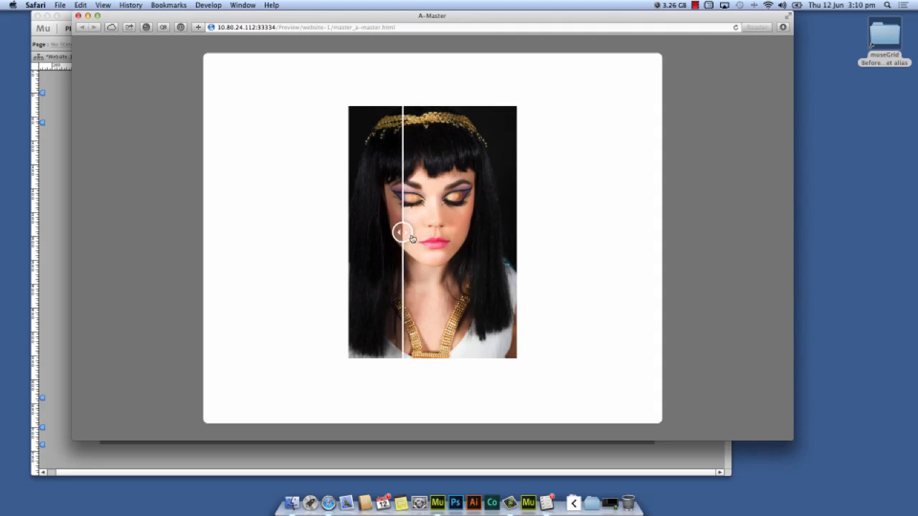
pyautogui.moveTo(413, 233); pyautogui.dragTo(405, 230)
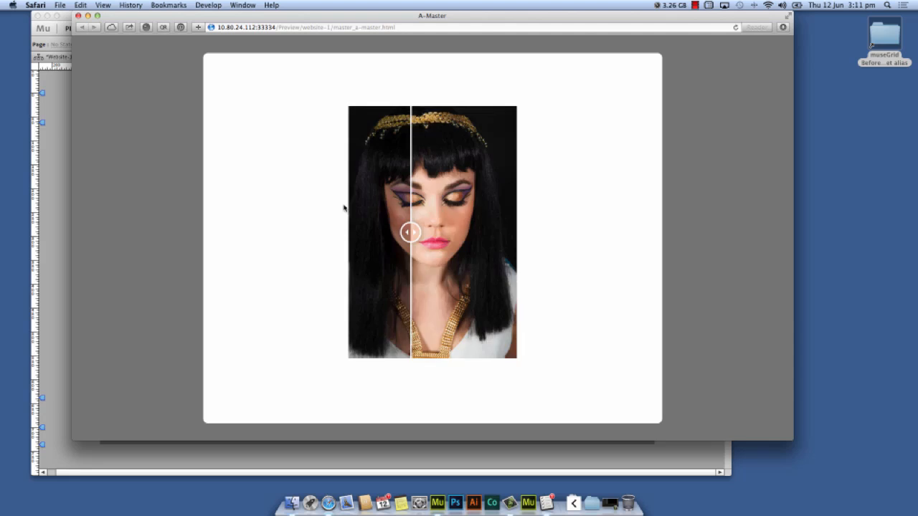
pyautogui.moveTo(409, 232); pyautogui.dragTo(382, 232)
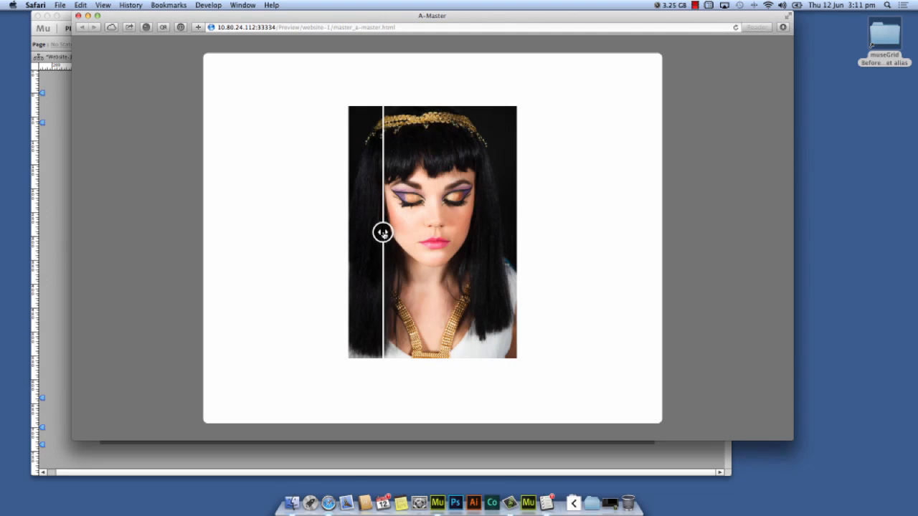
pyautogui.moveTo(382, 232); pyautogui.dragTo(434, 232)
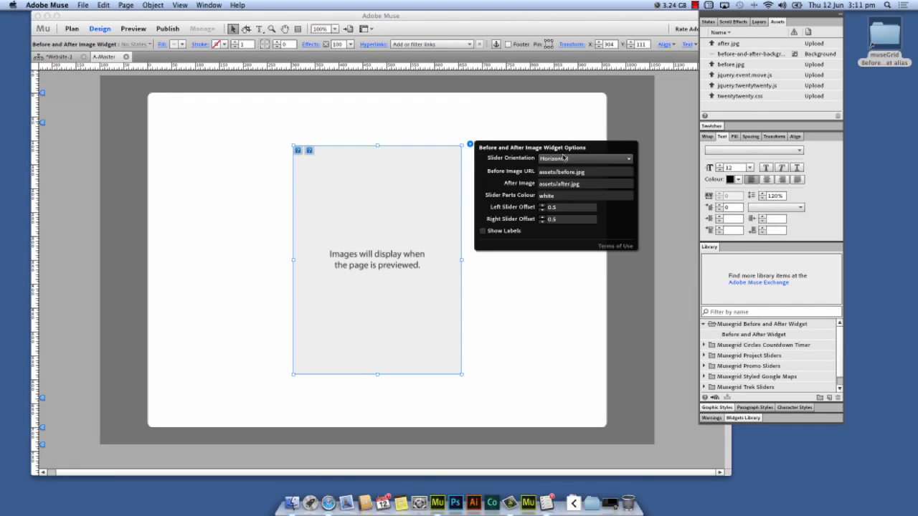
# Set Slider Orientation to vertical with Left Slider Offset 0.3 and Right Slider Offset 0.7.
pyautogui.click(586, 158)
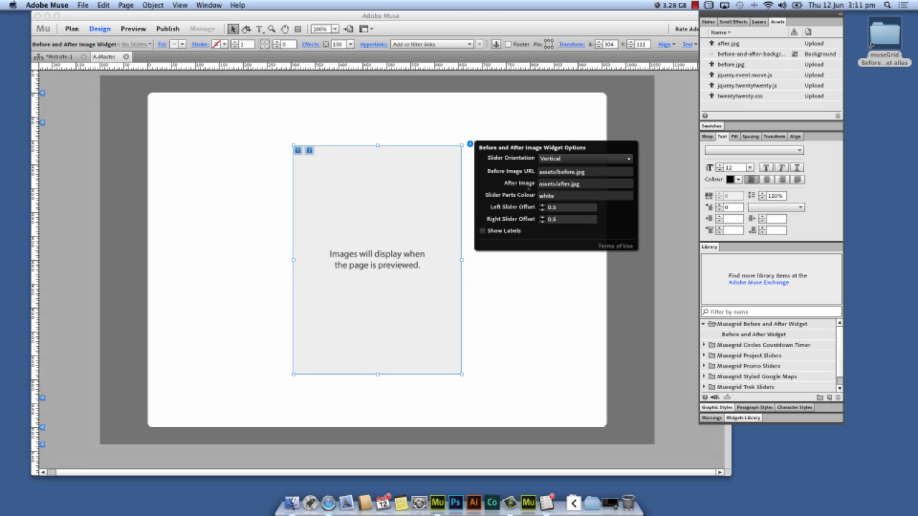
pyautogui.moveTo(580, 195)
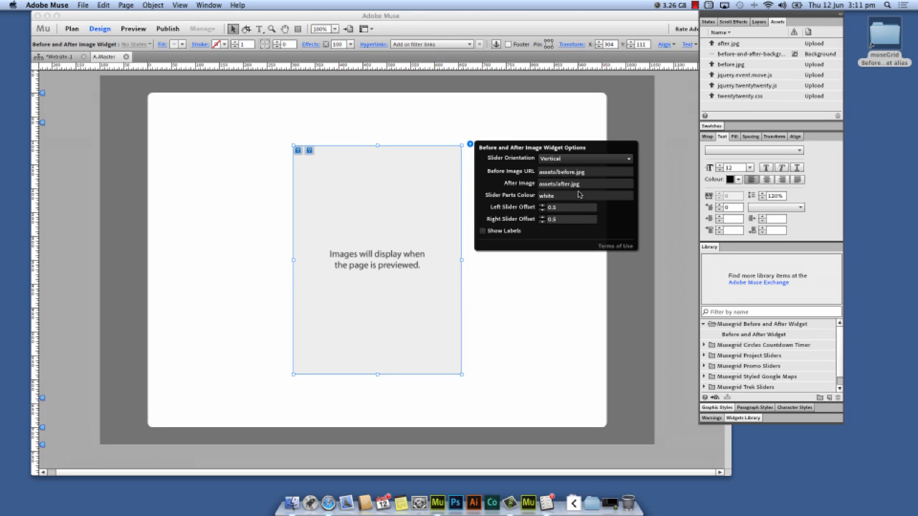
pyautogui.moveTo(548, 181)
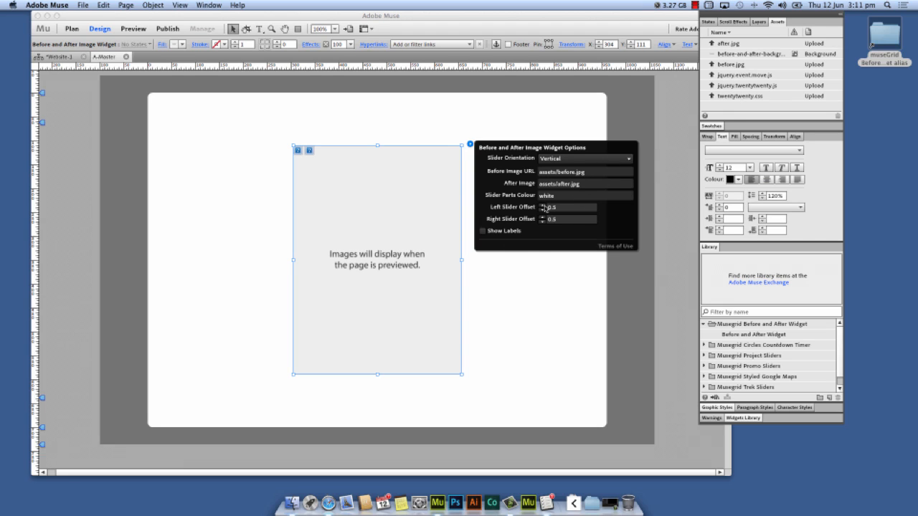
pyautogui.click(568, 207)
pyautogui.write('0.3')
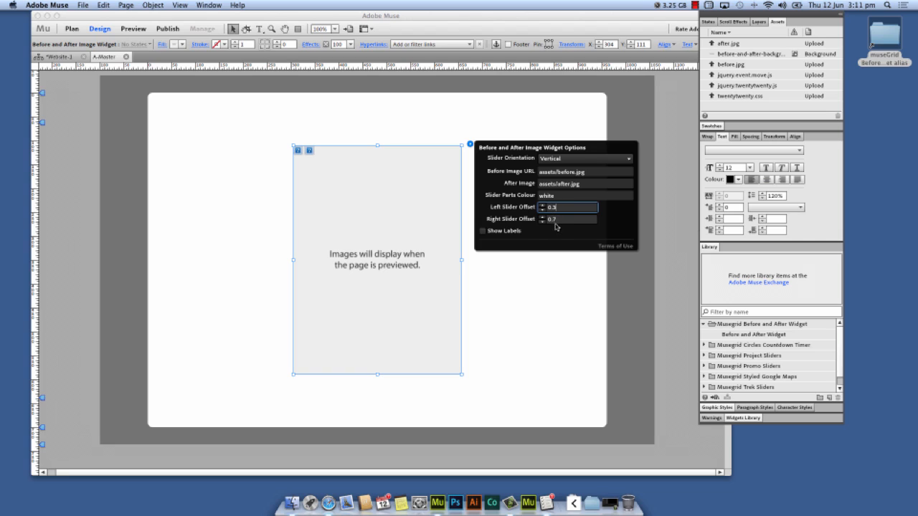
pyautogui.moveTo(514, 238)
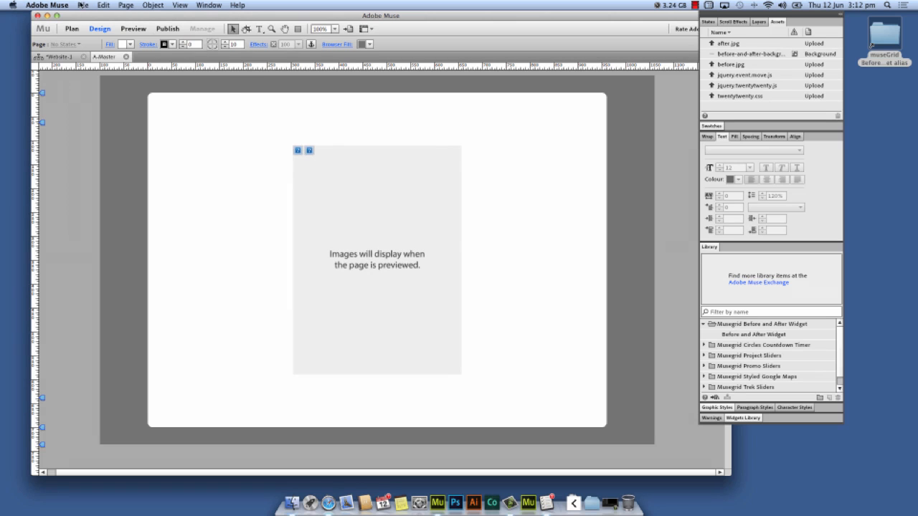
pyautogui.click(84, 6)
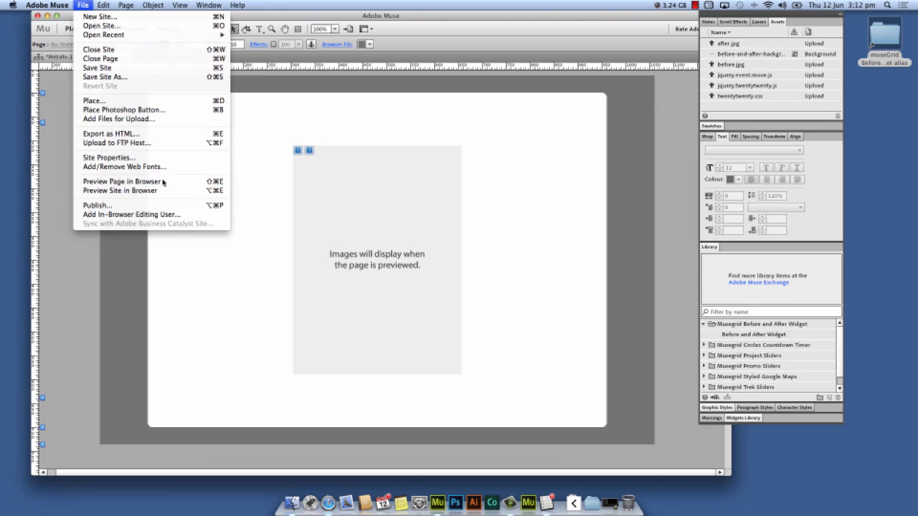
# Preview the page in Safari and drag the vertical blue slider to compare the images.
pyautogui.click(122, 181)
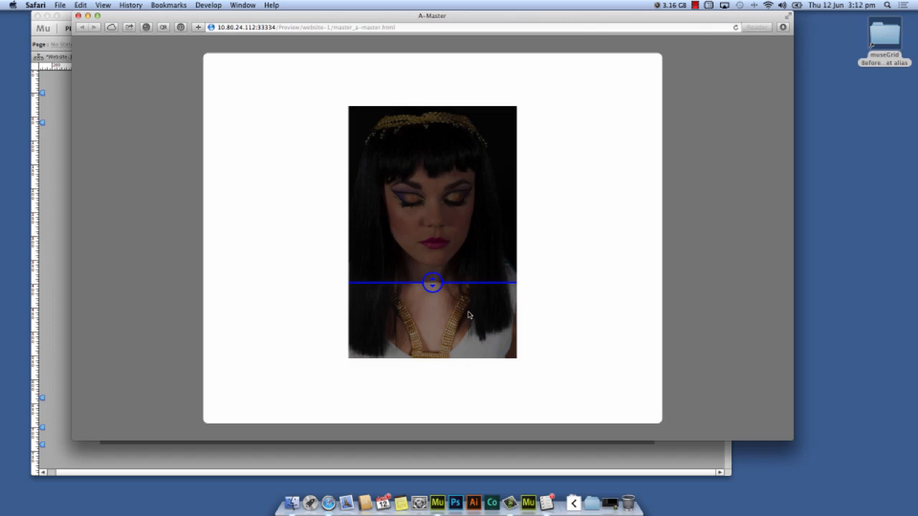
pyautogui.moveTo(434, 281); pyautogui.dragTo(434, 151)
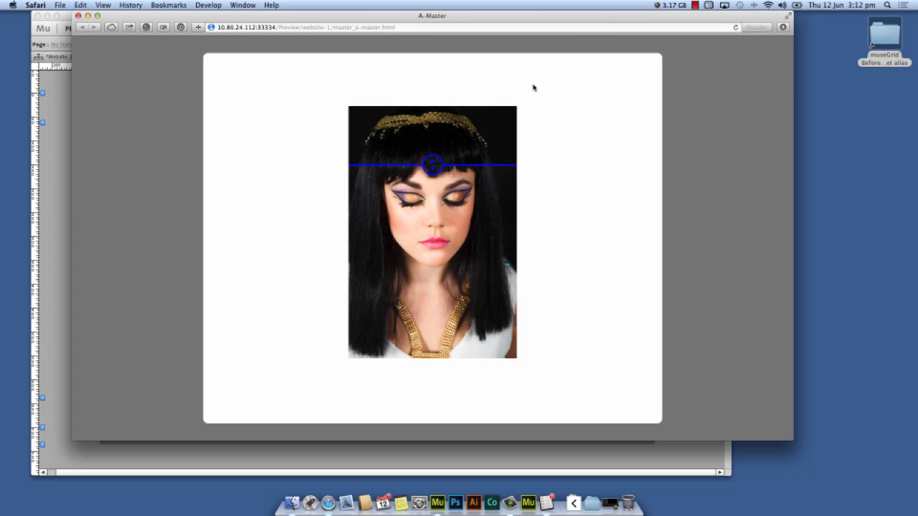
pyautogui.moveTo(432, 166); pyautogui.dragTo(431, 281)
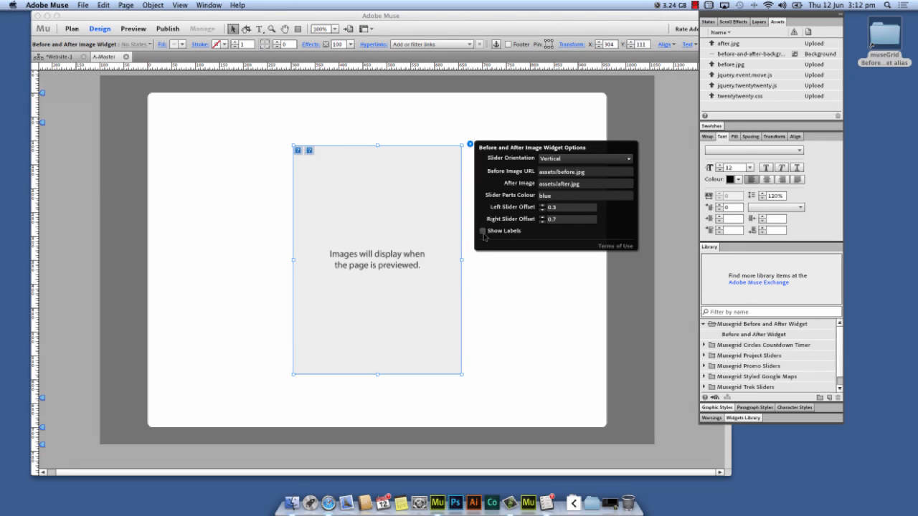
# Back in Muse, enable Show Labels on the widget and deselect it.
pyautogui.click(482, 230)
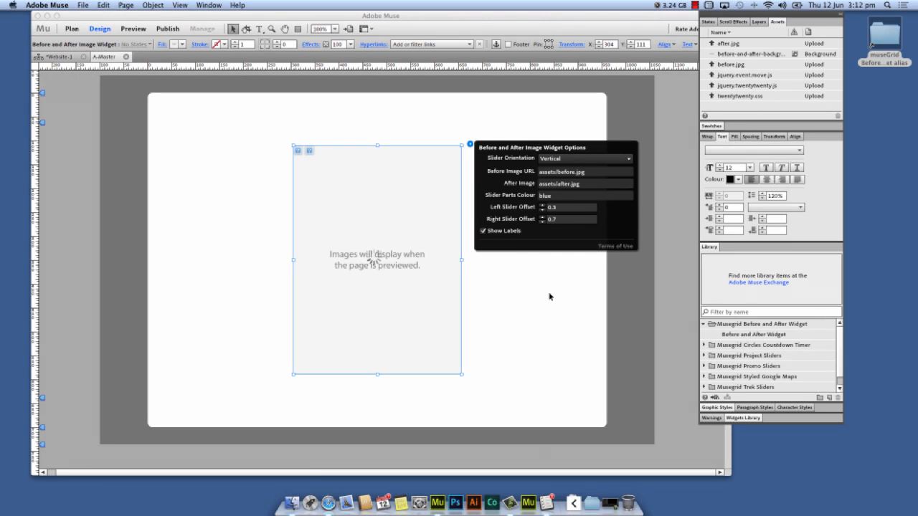
pyautogui.click(83, 6)
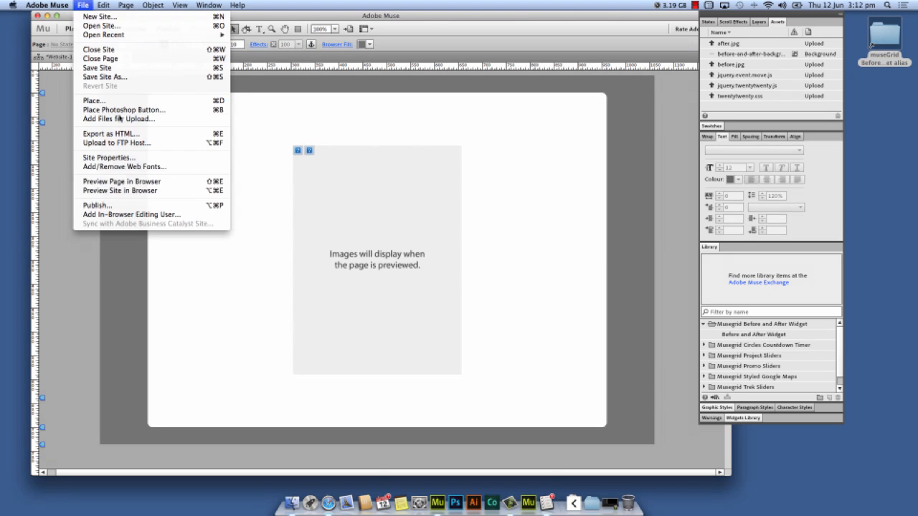
# Preview again in Safari and drag the slider to see the Before and After labels.
pyautogui.click(121, 180)
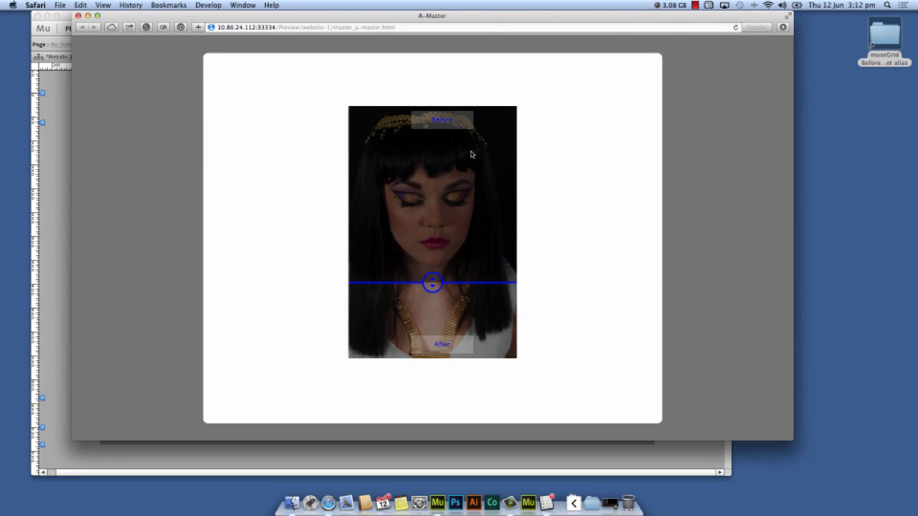
pyautogui.moveTo(433, 282); pyautogui.dragTo(433, 238)
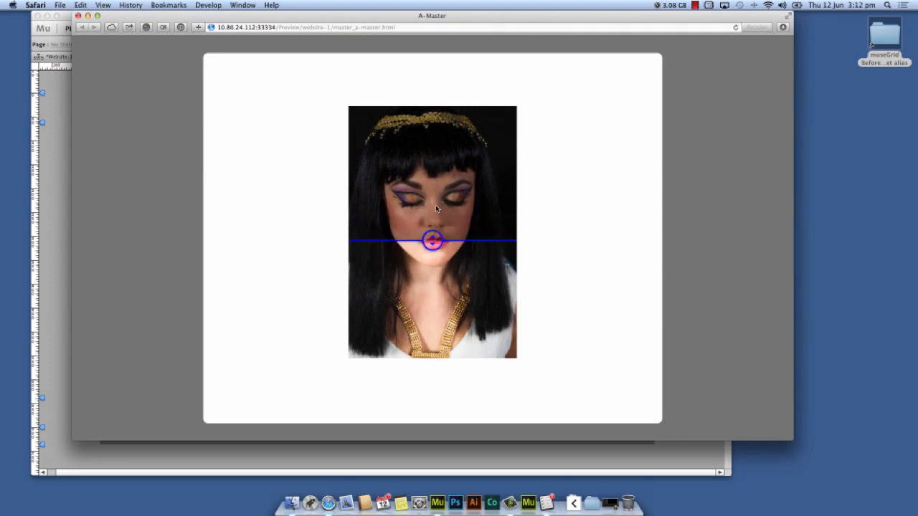